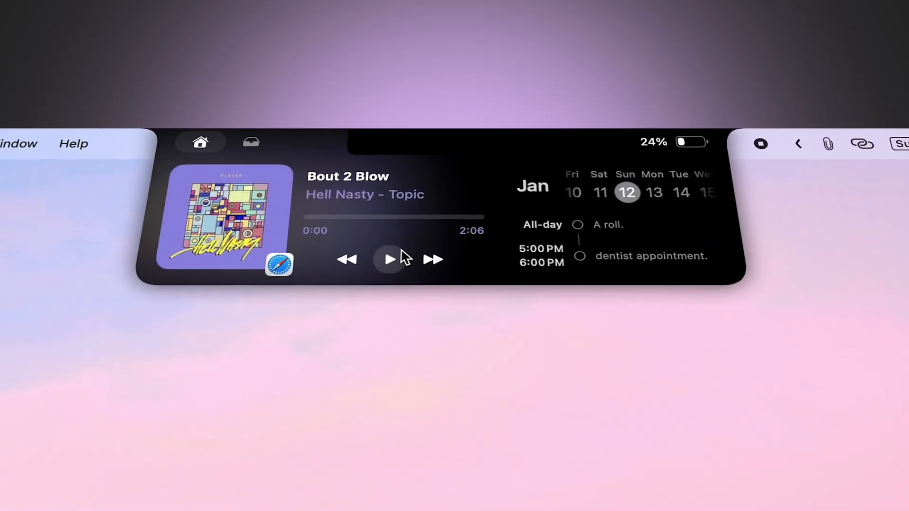
Pause the Anirudh Ravichander track Coolie Disco at 1:45 in the expanded notch panel.
left_click(390, 260)
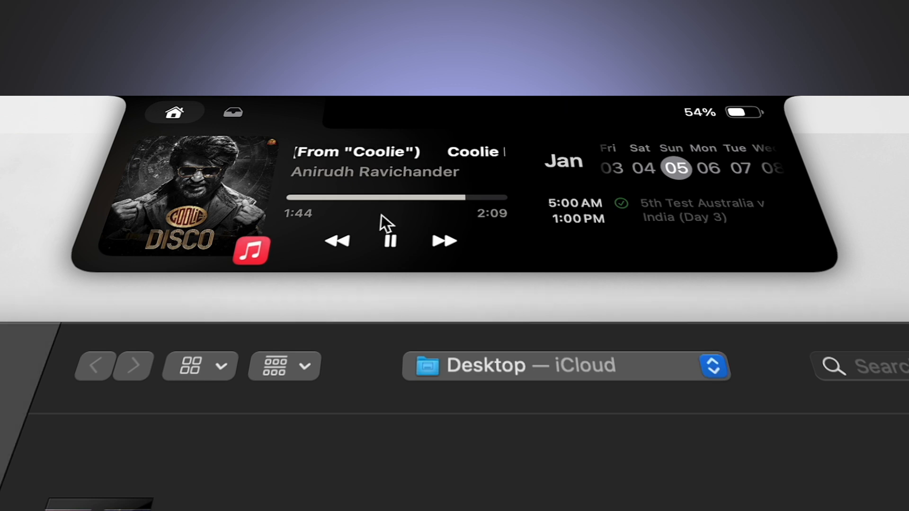
left_click(388, 240)
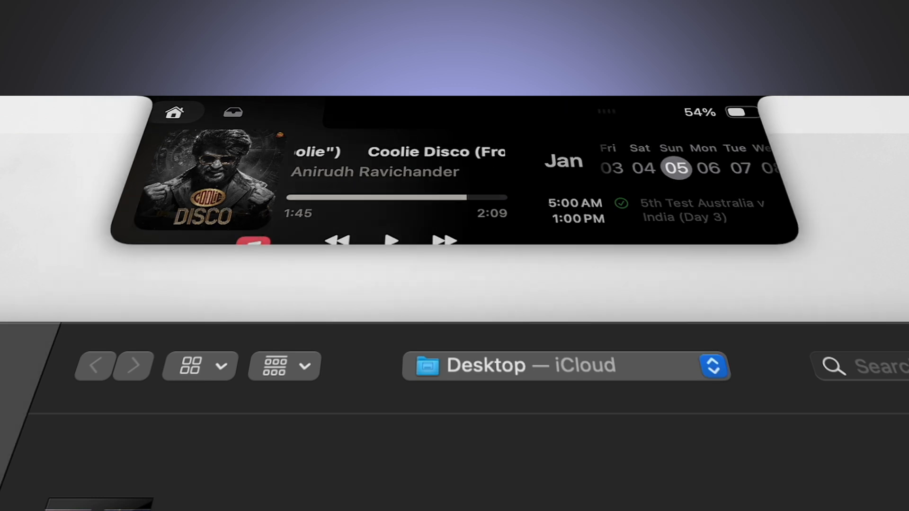